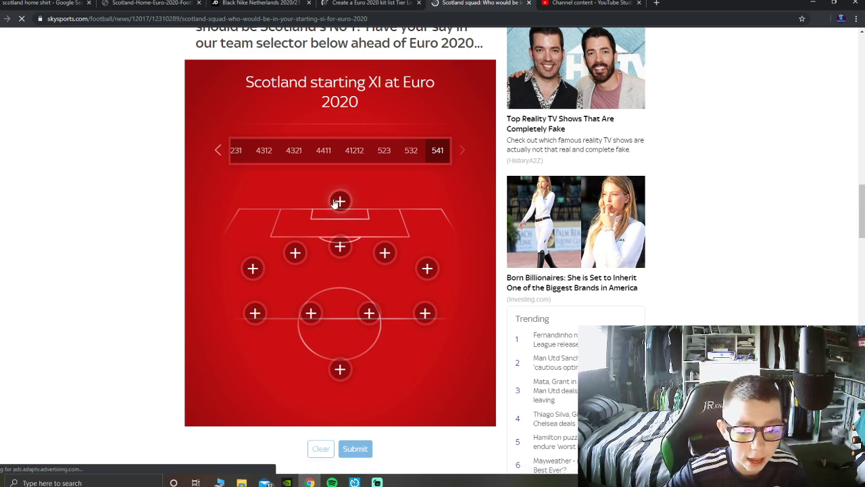
Step: Start choosing the goalkeeper, bringing up the three Scotland keeper options
click(339, 201)
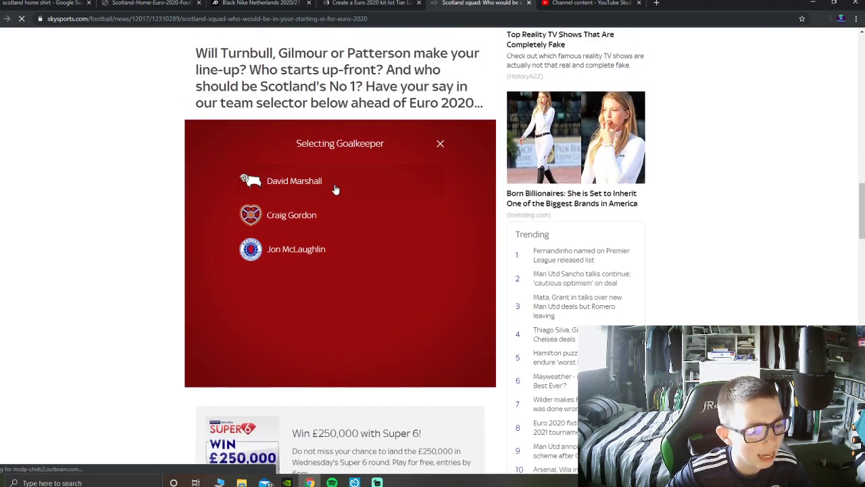
mouse_move(315, 224)
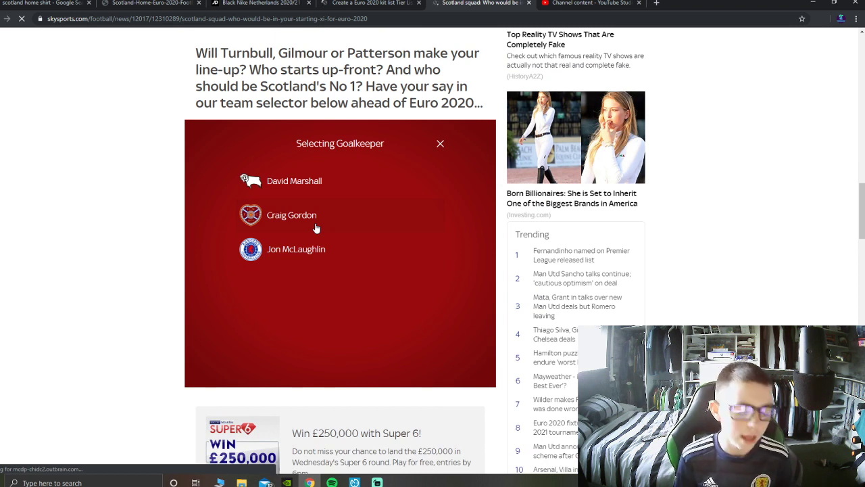
mouse_move(338, 181)
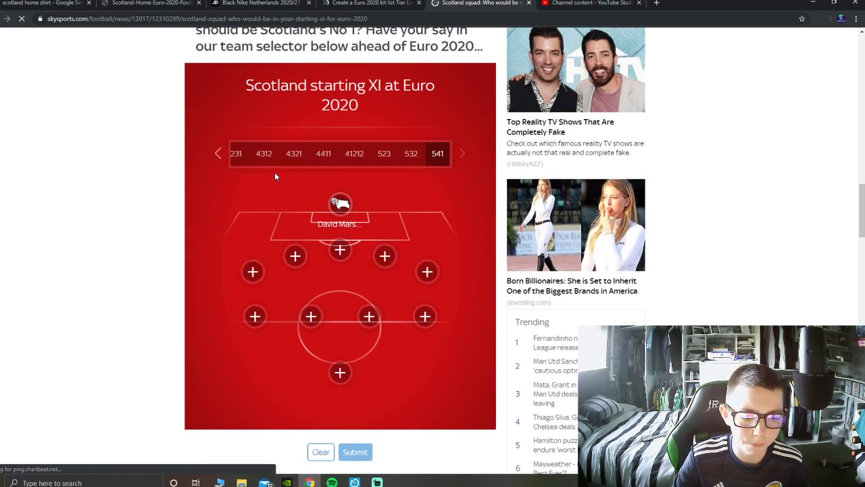
mouse_move(216, 153)
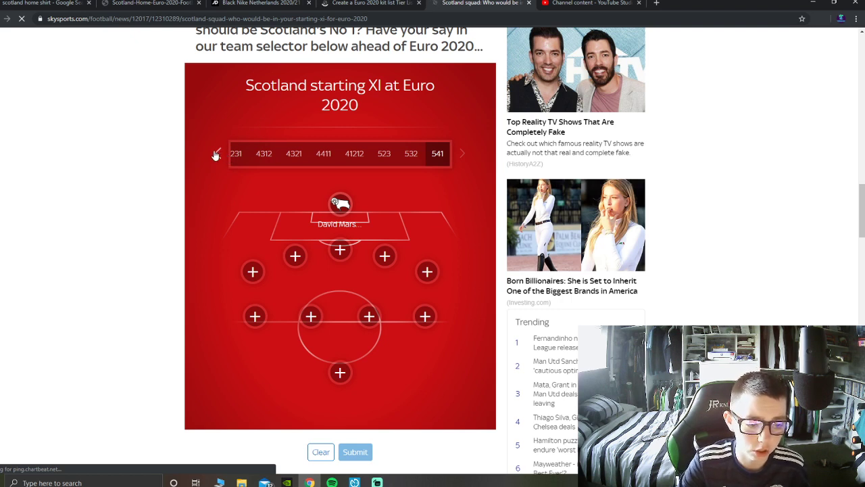
Step: Browse the formation carousel towards the 4-3-3 option
click(354, 154)
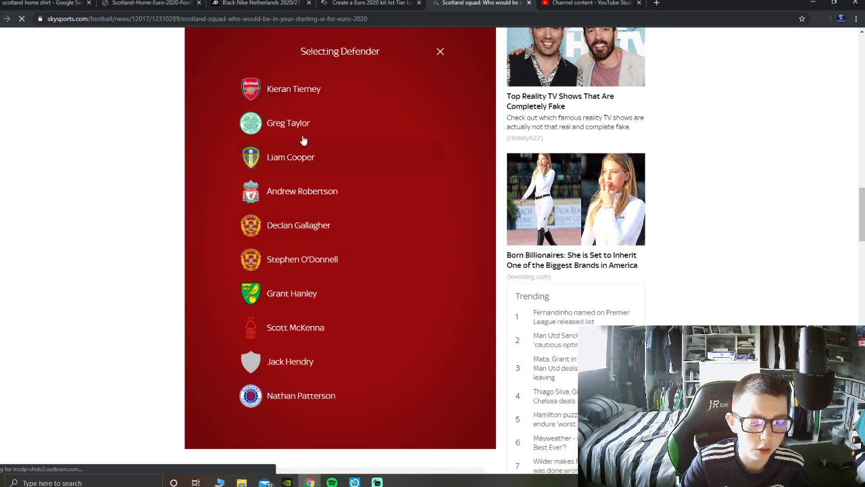
mouse_move(141, 68)
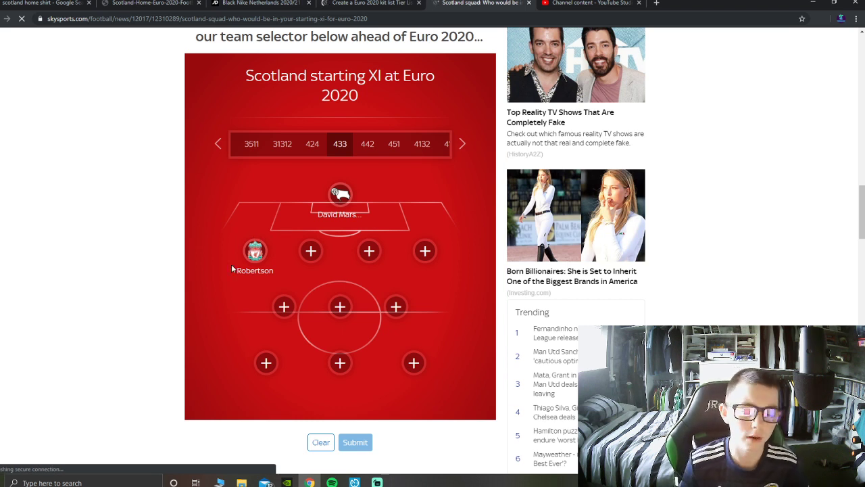
mouse_move(754, 70)
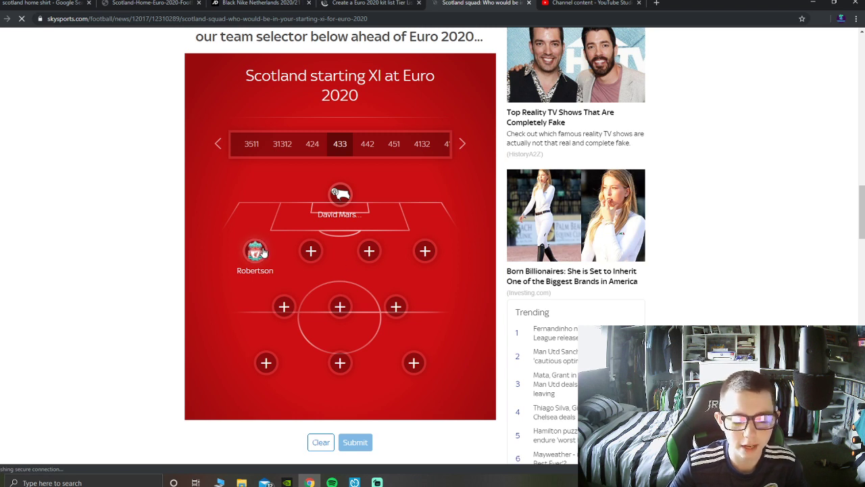
mouse_move(289, 250)
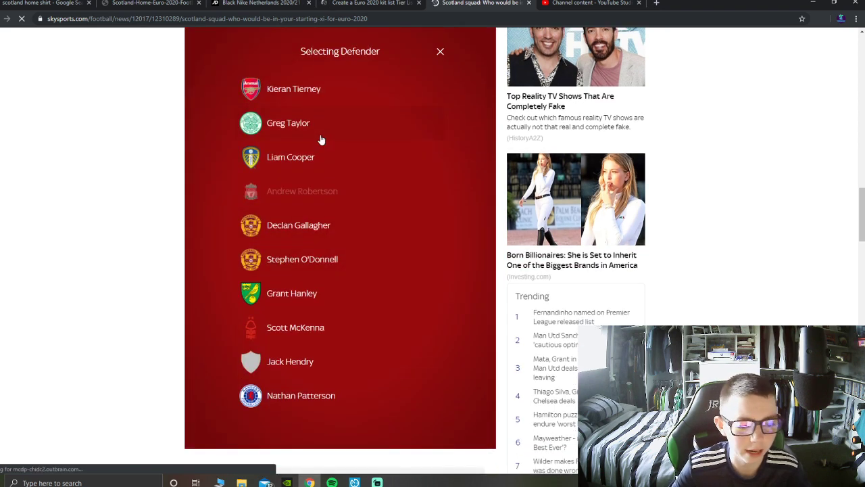
Step: Put Kieran Tierney at right back alongside Andrew Robertson
scroll(up, 3)
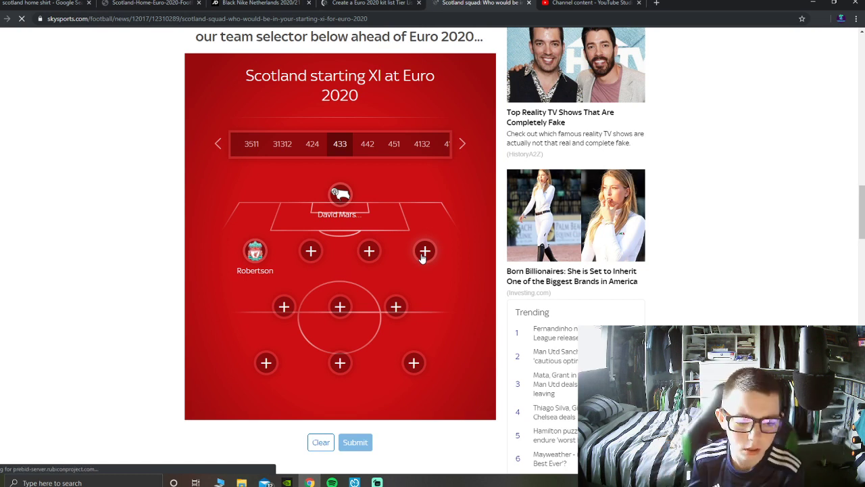
mouse_move(319, 276)
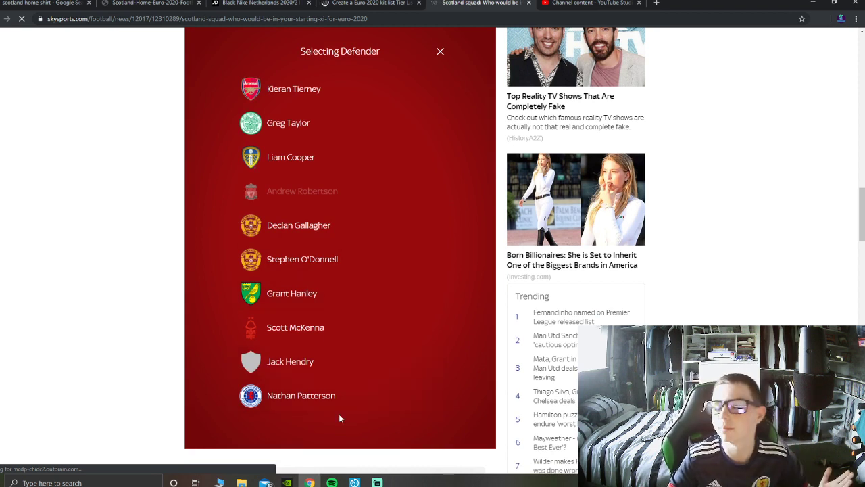
mouse_move(403, 370)
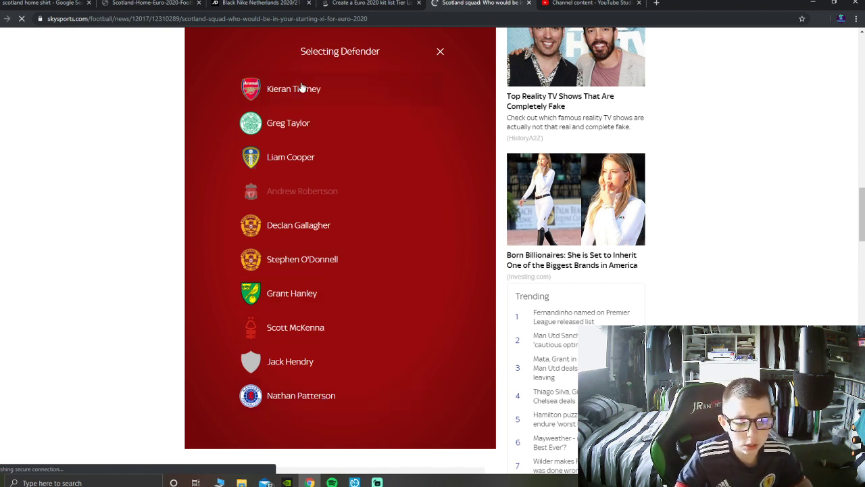
click(293, 89)
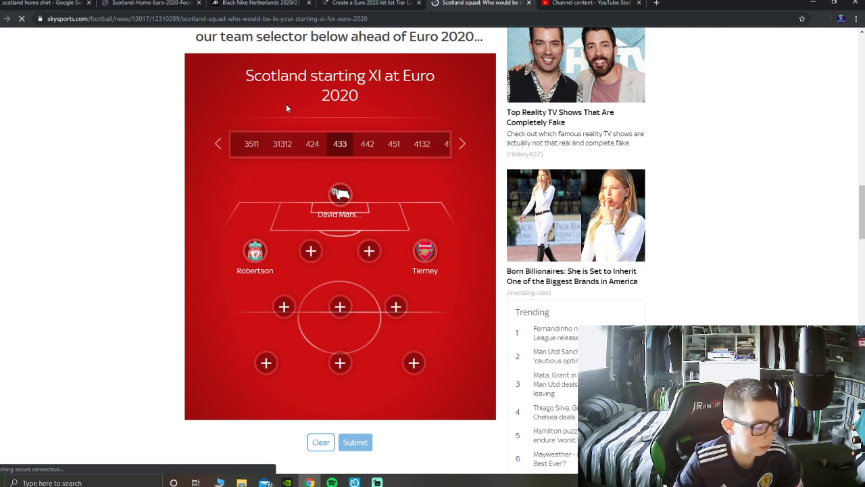
mouse_move(238, 124)
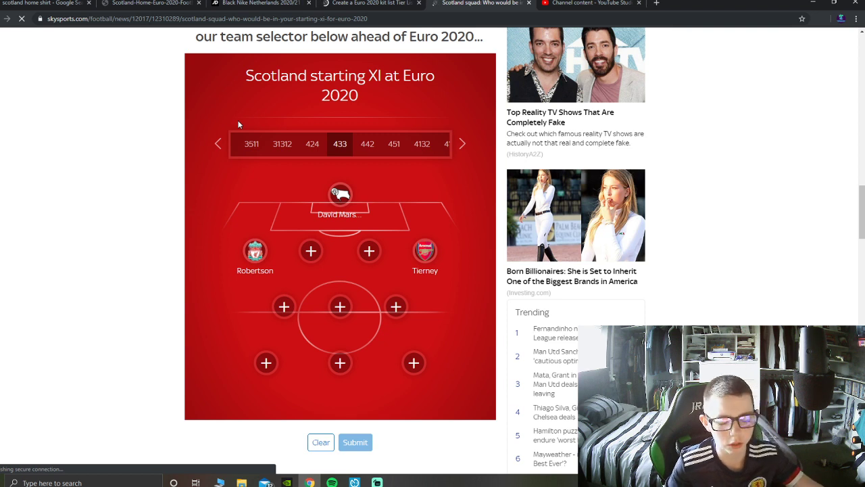
mouse_move(369, 250)
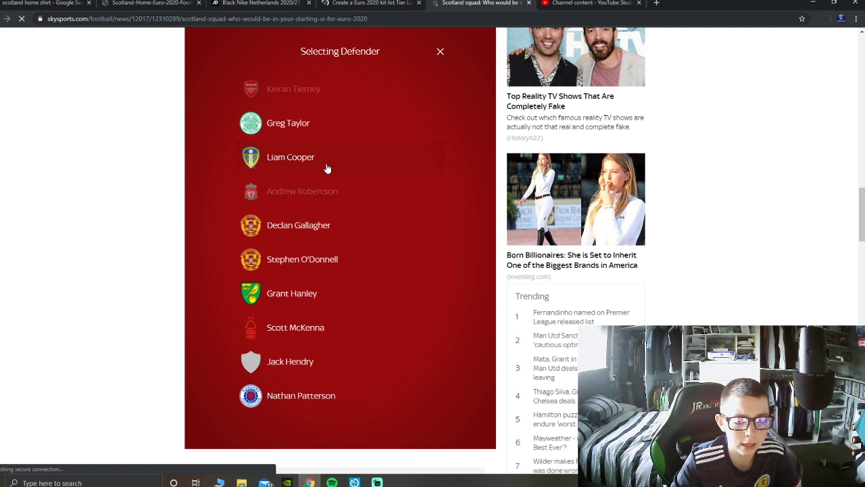
mouse_move(211, 459)
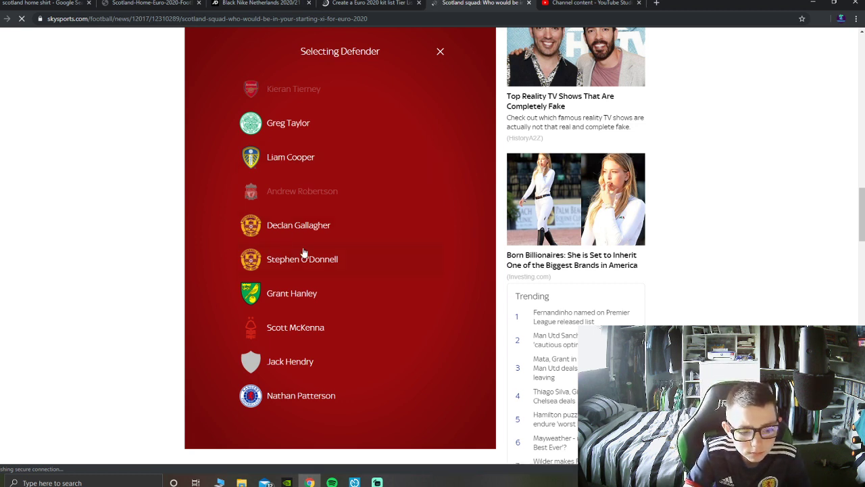
mouse_move(357, 263)
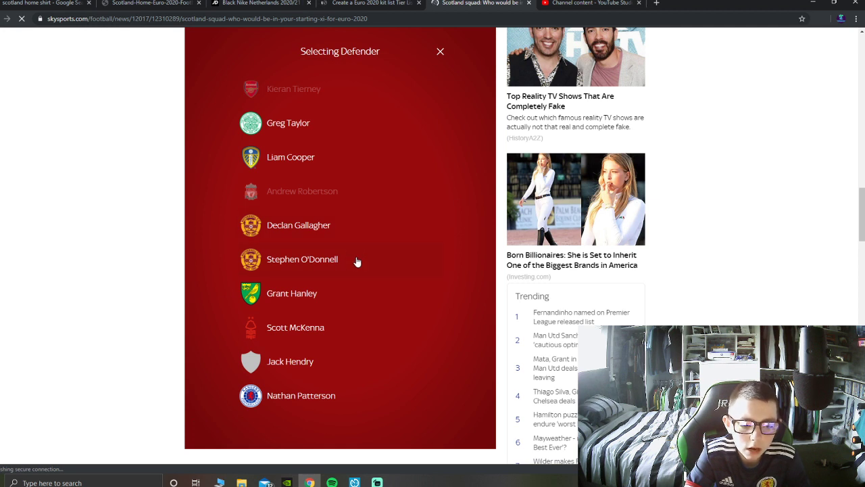
mouse_move(357, 267)
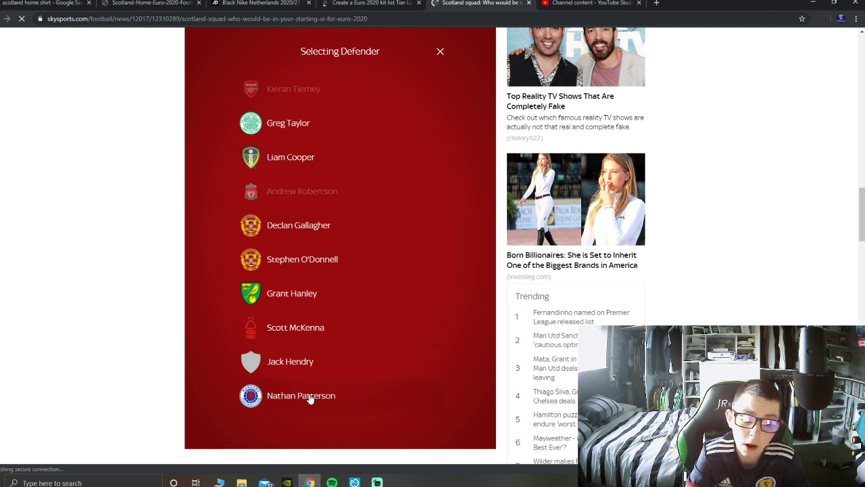
mouse_move(345, 368)
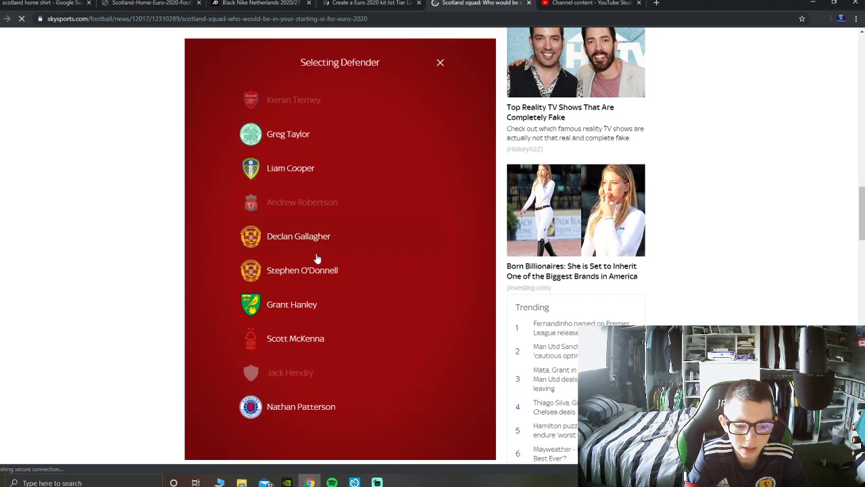
Step: Scroll the candidate list after Jack Hendry joins the defence
scroll(down, 3)
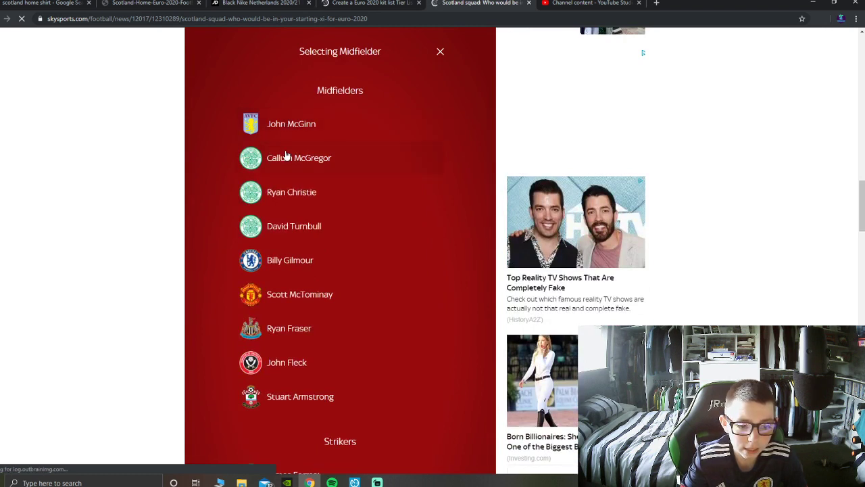
mouse_move(231, 277)
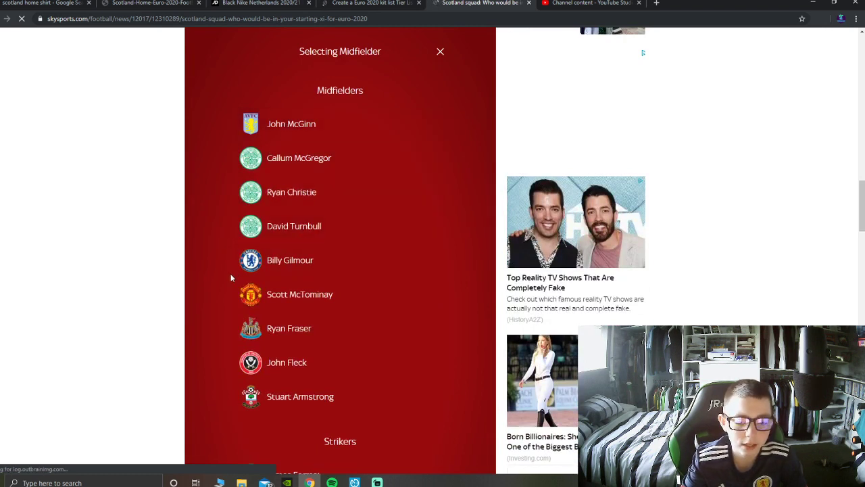
mouse_move(354, 300)
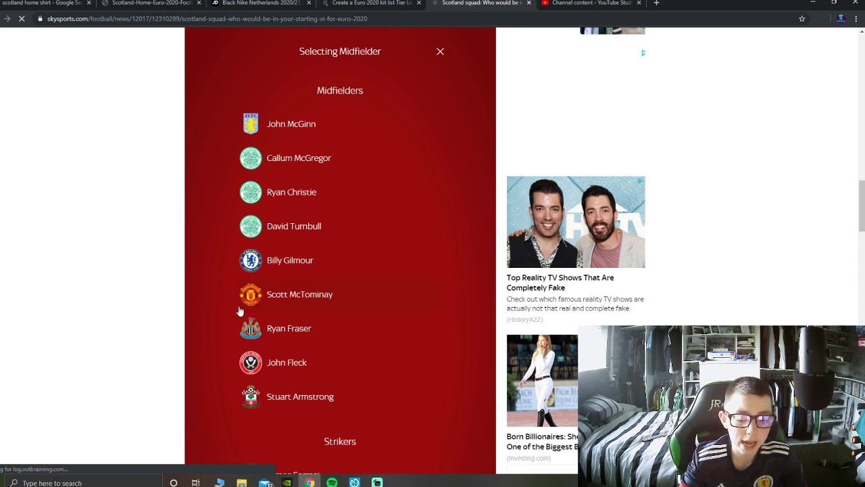
mouse_move(327, 369)
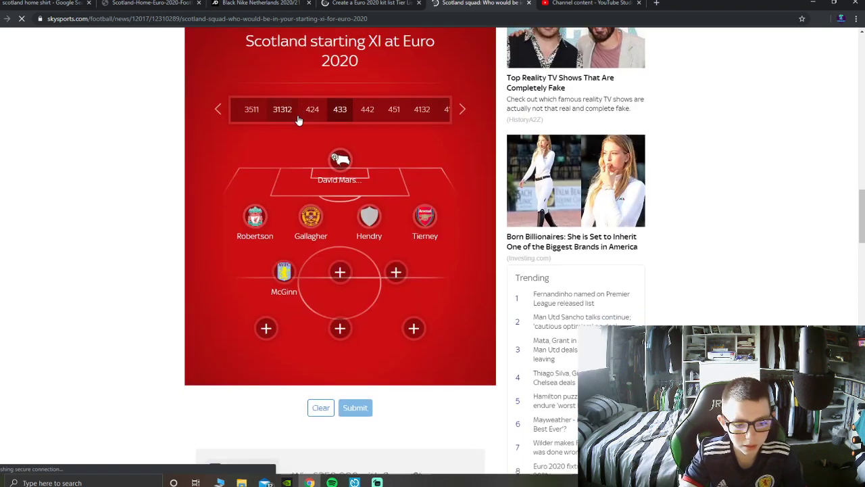
Step: Fill the midfield three with McGinn, McGregor and McTominay, replacing Gilmour centrally
click(341, 272)
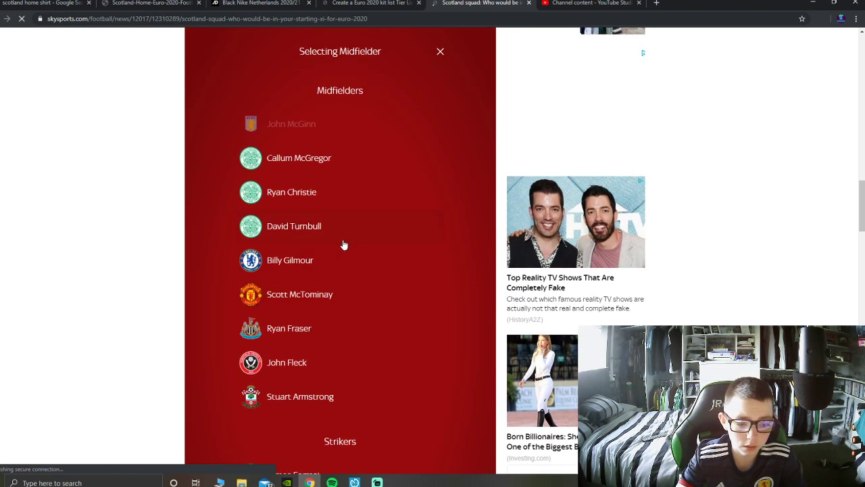
mouse_move(256, 379)
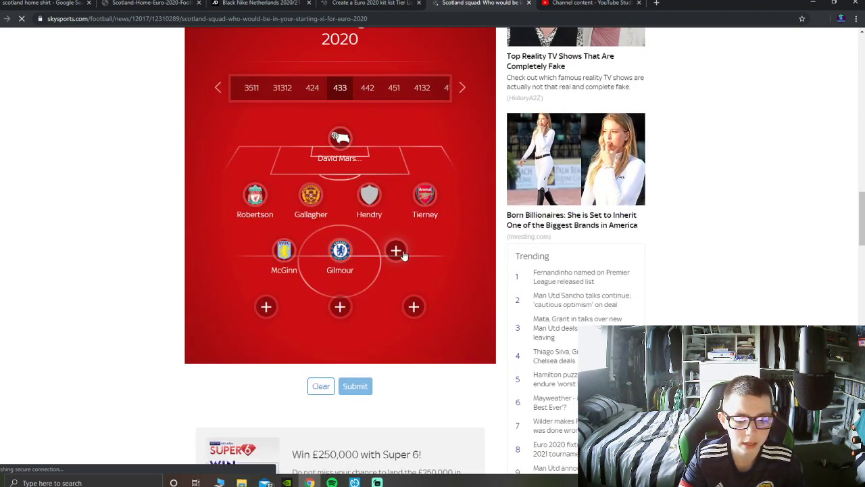
click(396, 250)
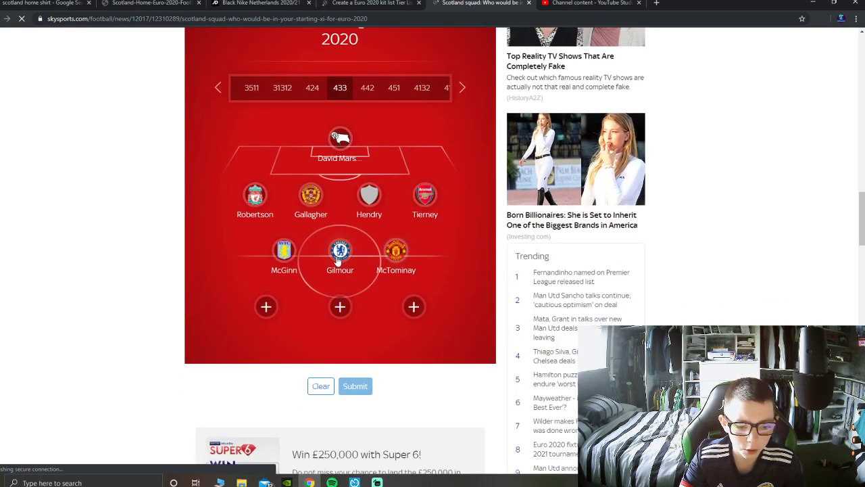
click(341, 251)
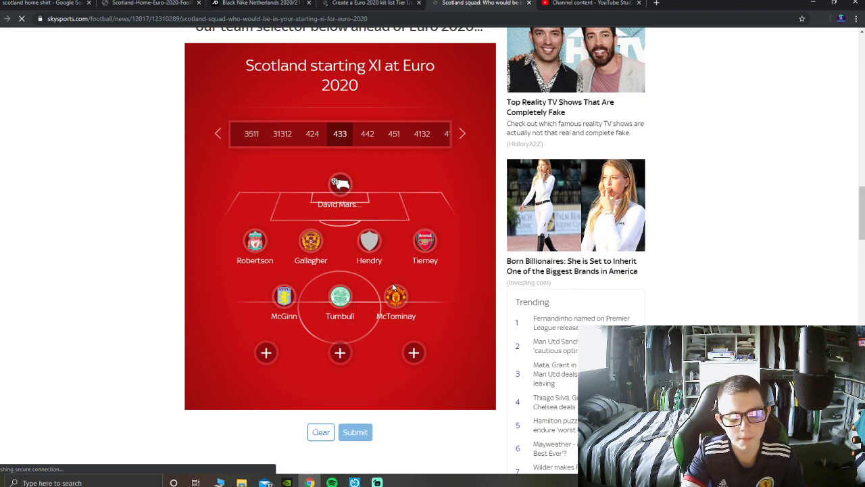
click(339, 296)
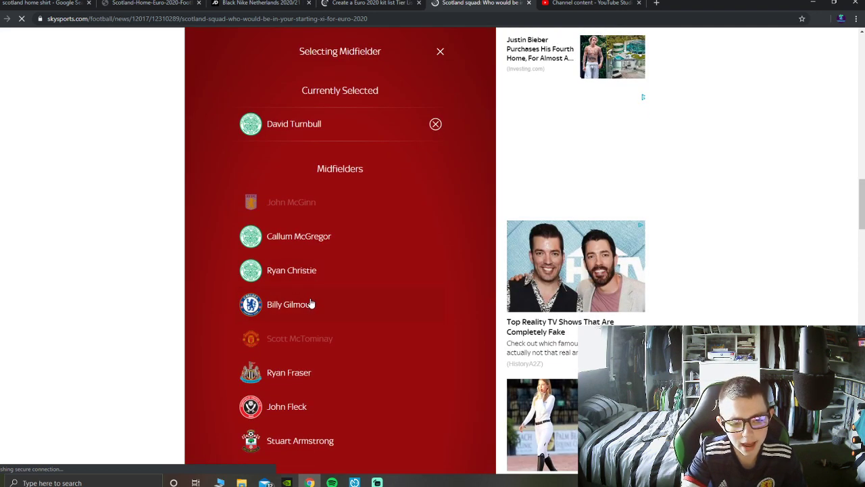
scroll(down, 3)
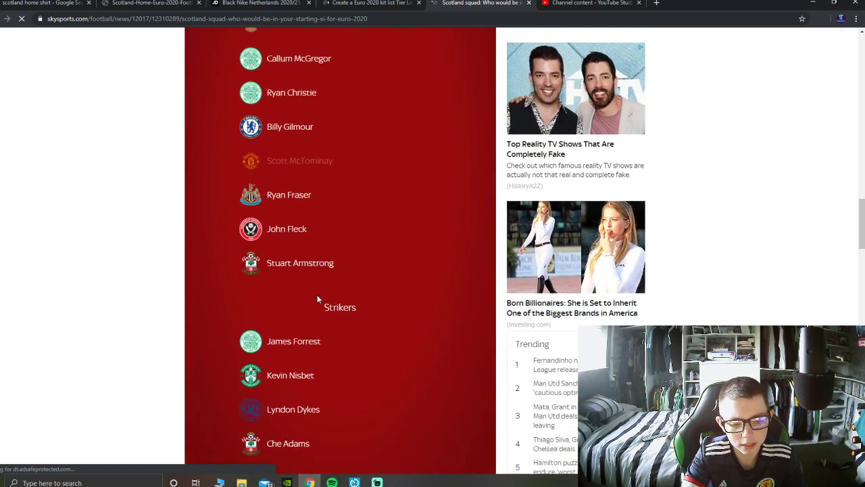
scroll(down, 3)
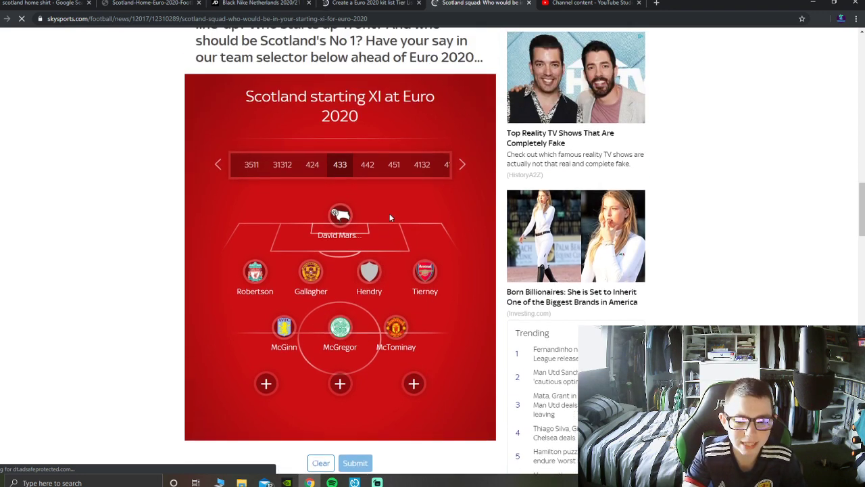
Step: Reopen the central midfield choices around Billy Gilmour and review the listed options
click(341, 328)
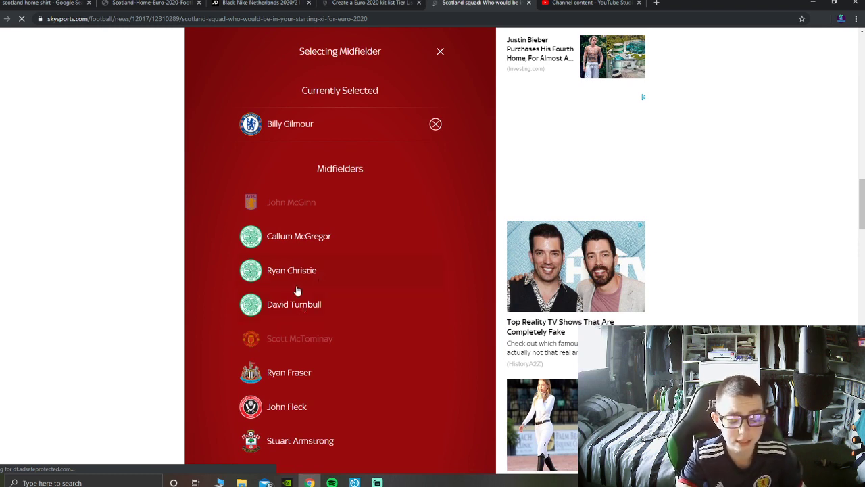
mouse_move(319, 241)
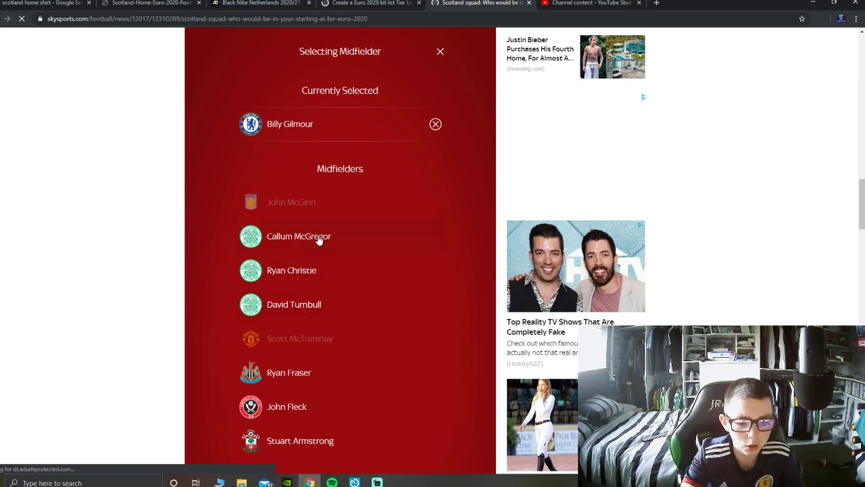
mouse_move(273, 292)
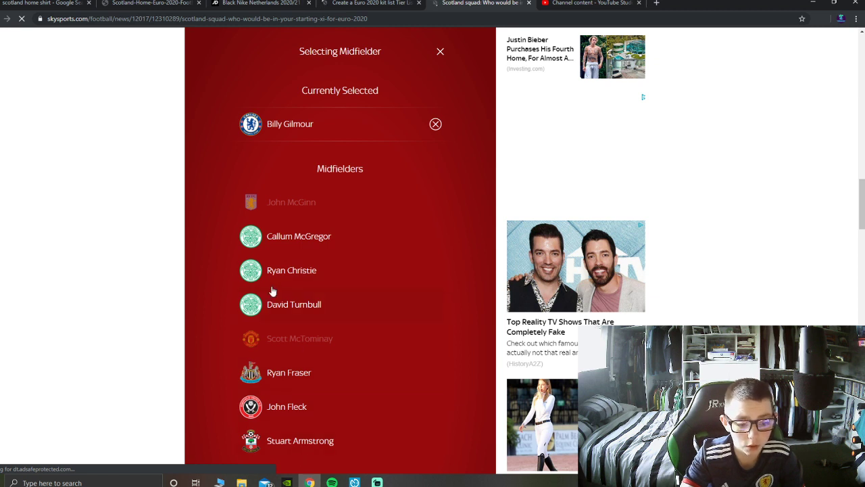
mouse_move(265, 273)
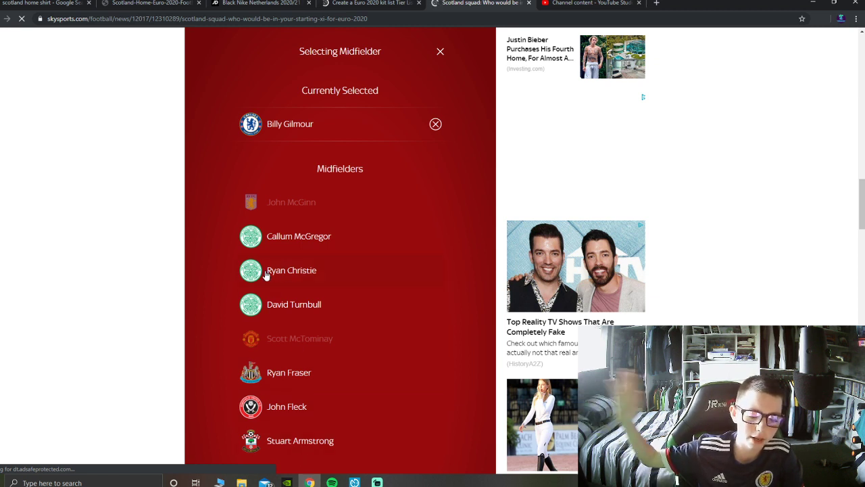
mouse_move(281, 235)
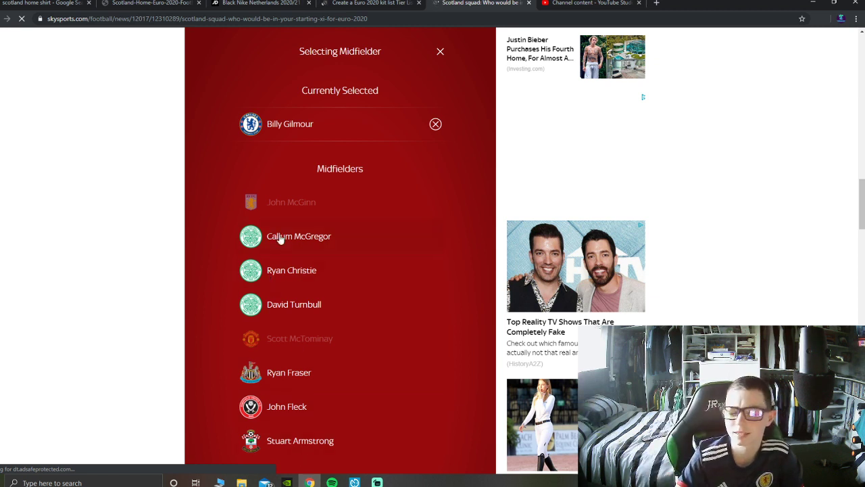
mouse_move(357, 441)
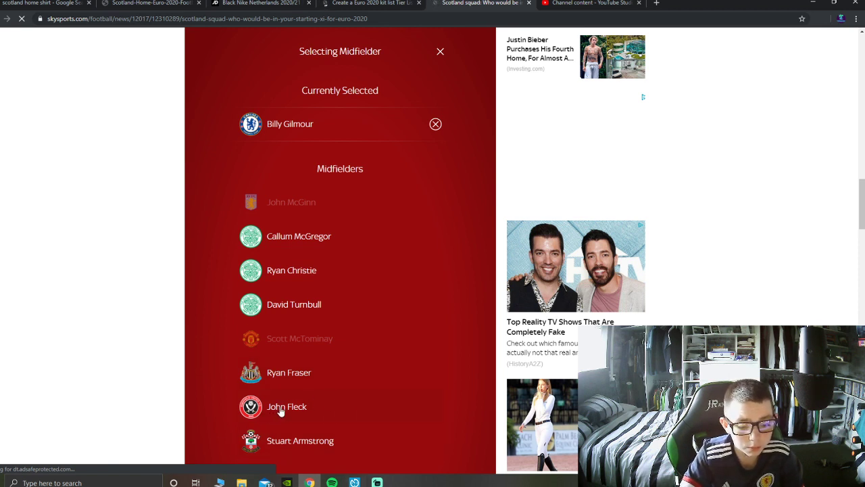
mouse_move(324, 304)
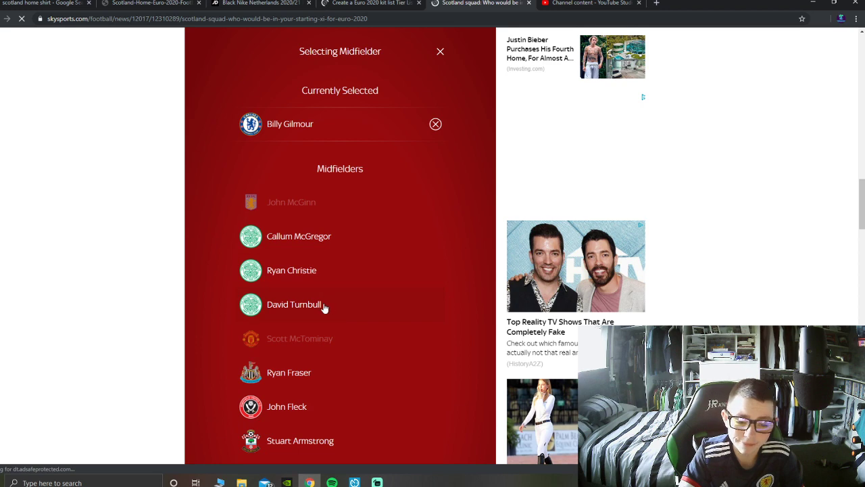
scroll(down, 3)
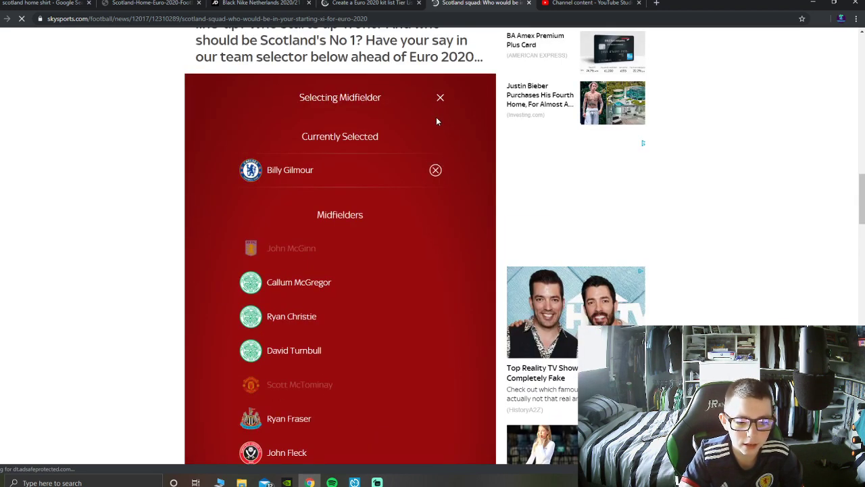
scroll(down, 3)
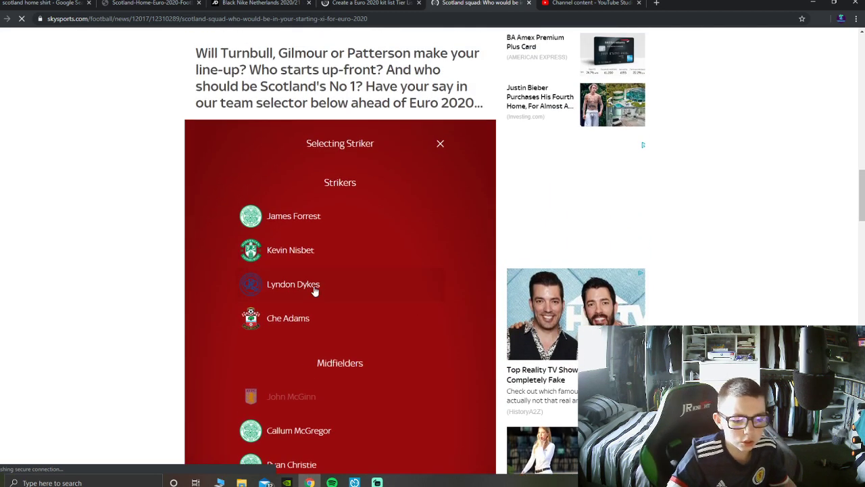
mouse_move(276, 267)
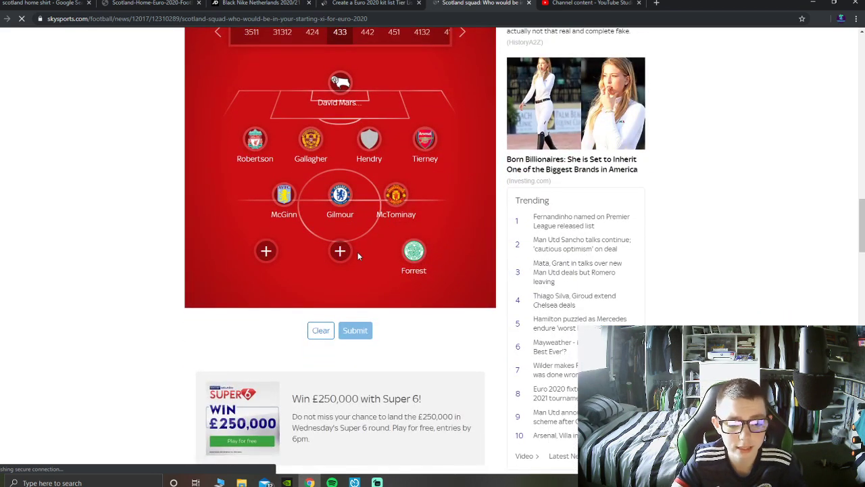
Step: Add Kevin Nisbet to the front three with Forrest and Che Adams
click(340, 250)
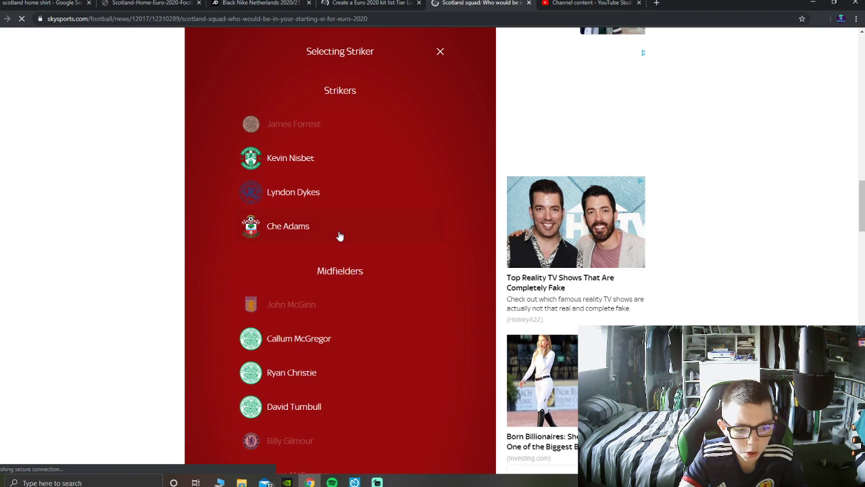
scroll(down, 3)
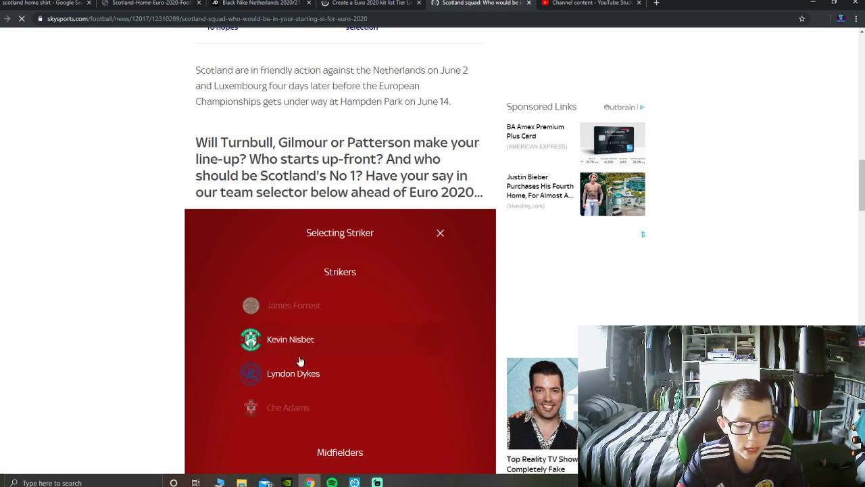
click(441, 233)
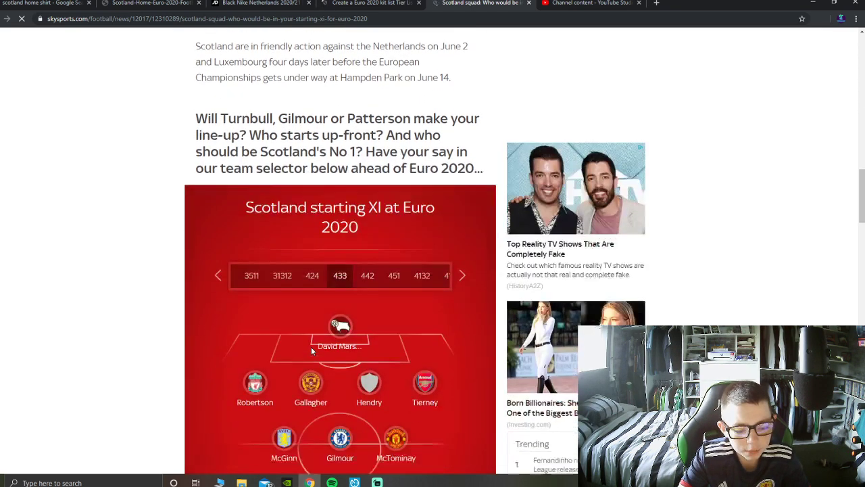
Step: Swap Declan Gallagher out of left centre-back for Nathan Patterson
scroll(down, 3)
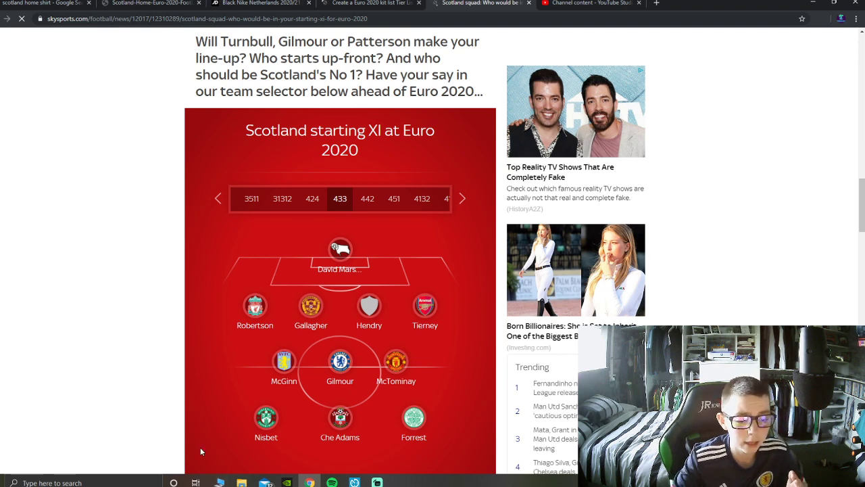
click(311, 305)
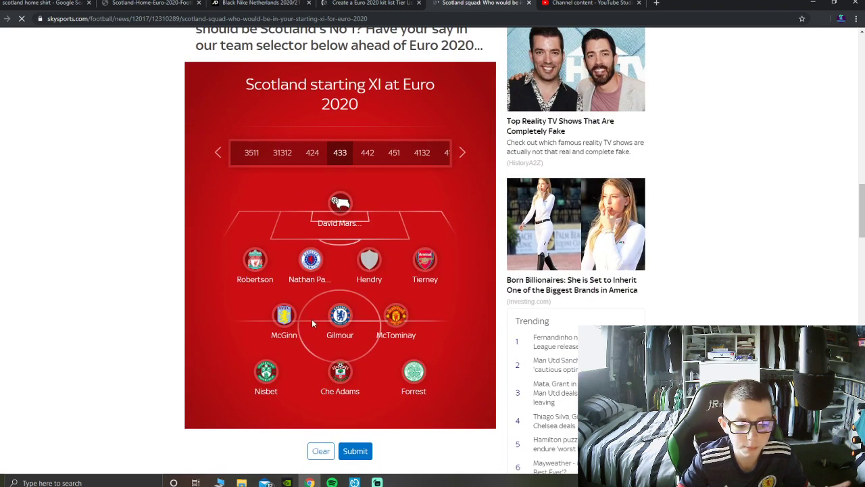
Step: Make O'Donnell left centre-back via Cooper, and Nathan Patterson right centre-back
click(310, 259)
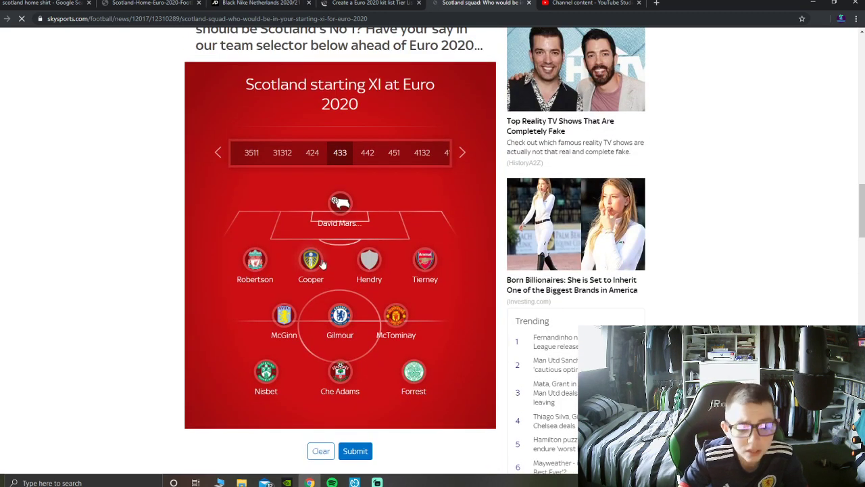
click(311, 259)
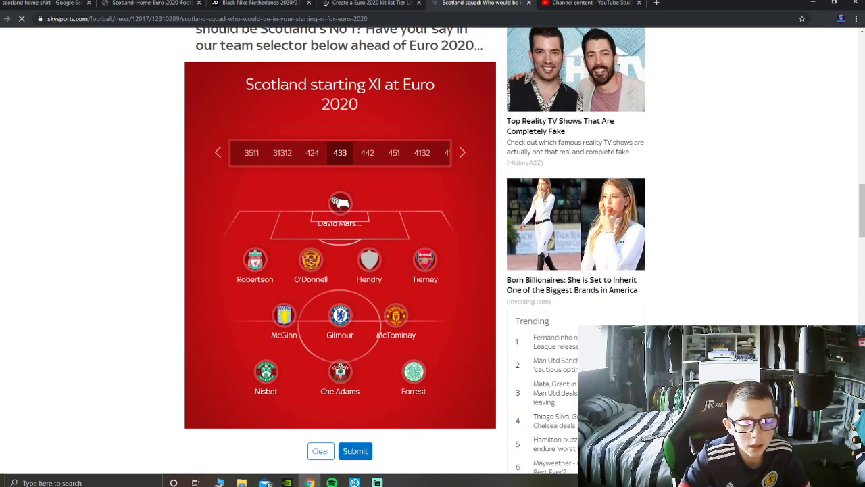
mouse_move(369, 260)
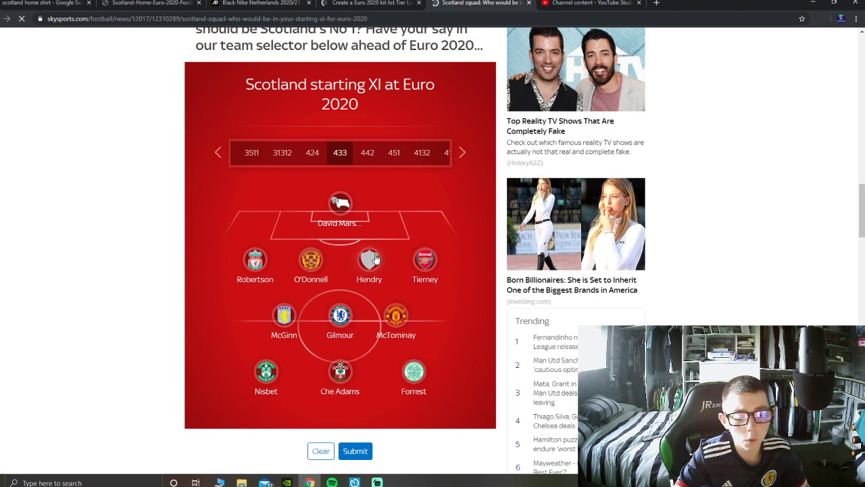
click(367, 259)
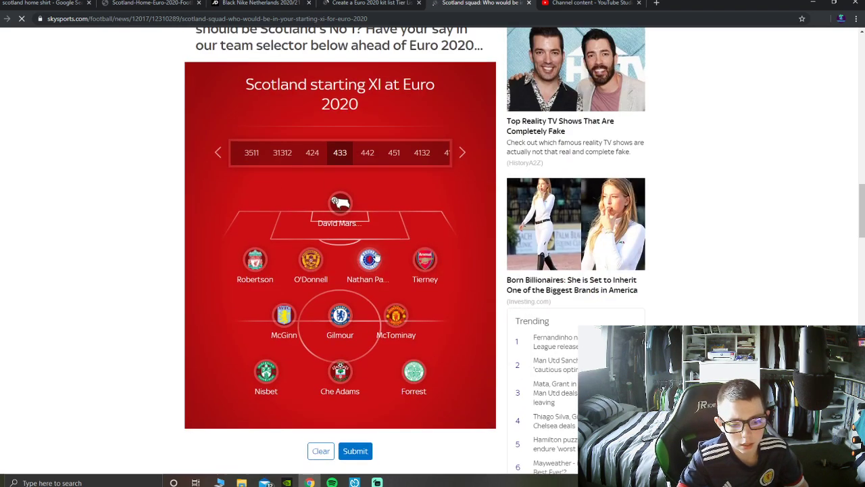
scroll(down, 3)
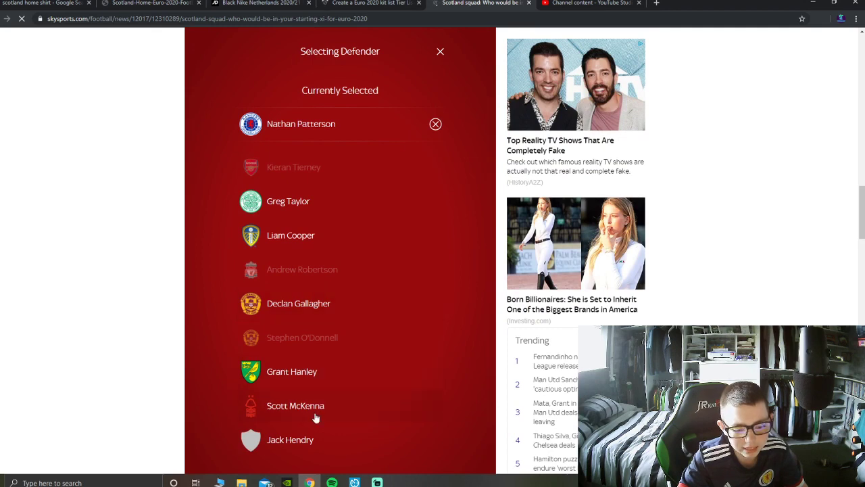
mouse_move(313, 192)
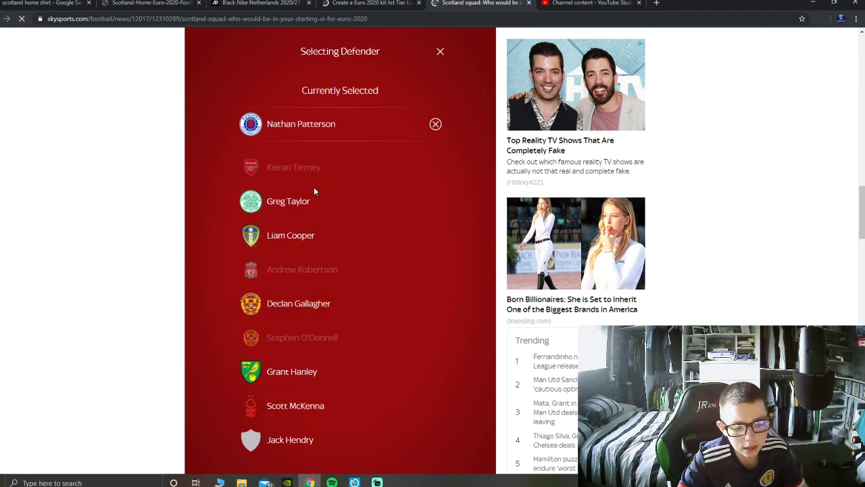
Step: Replace Nathan Patterson with Liam Cooper to partner O'Donnell at centre-back
click(297, 303)
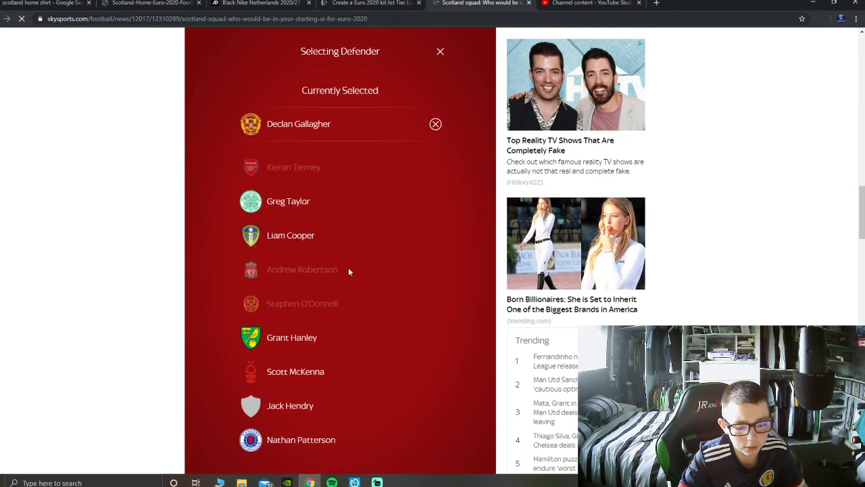
mouse_move(304, 417)
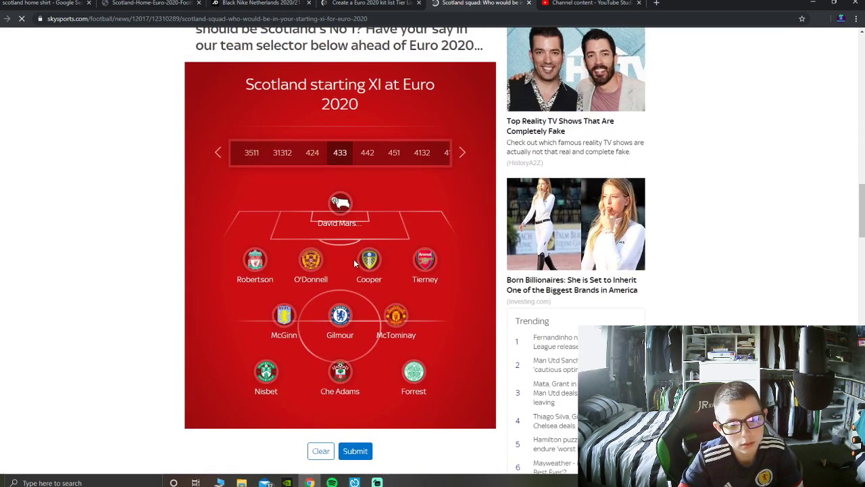
scroll(down, 3)
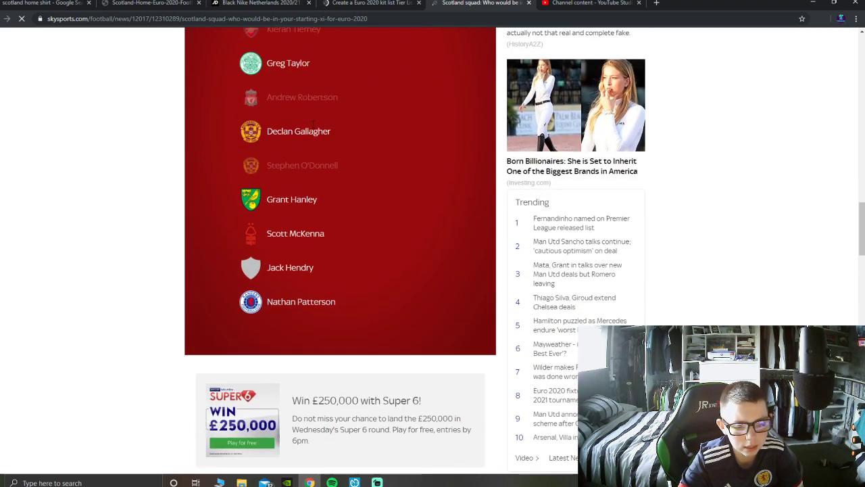